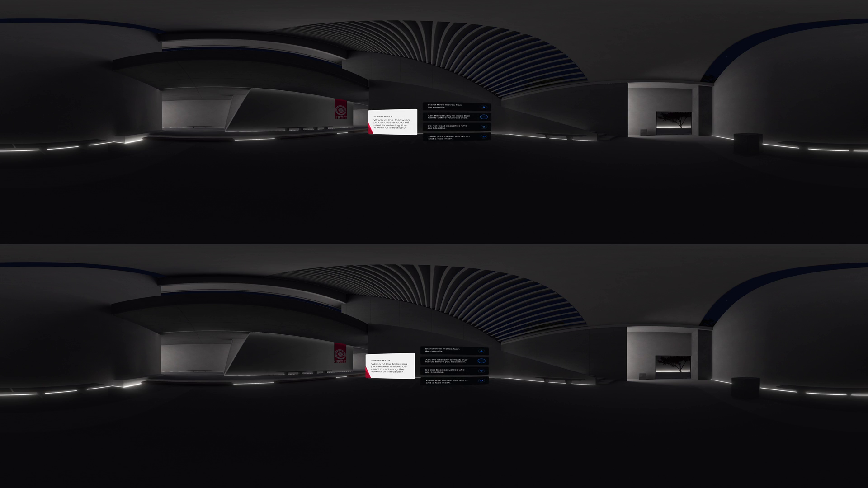
Step: Select the second answer about keeping the casualty's hands visible, revealing the Submit button
left_click(462, 116)
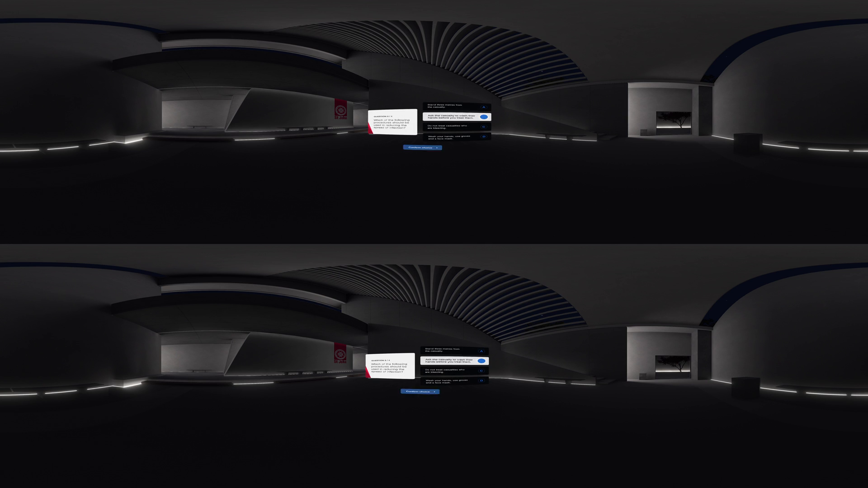